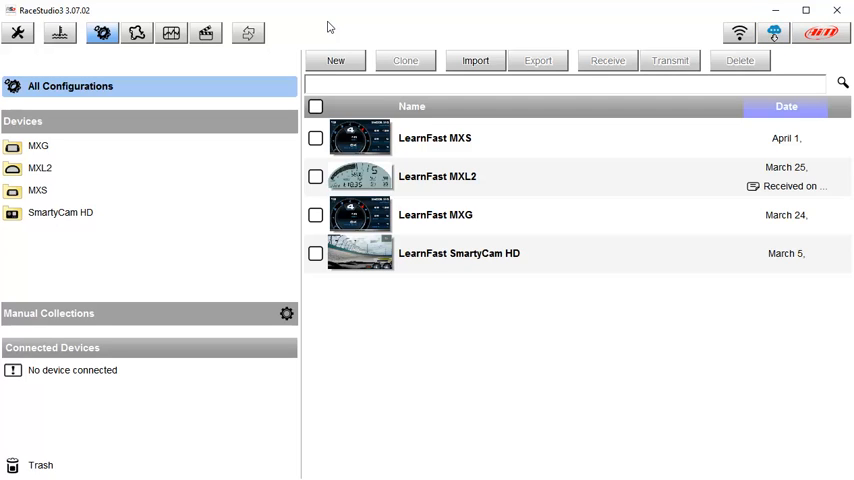
{"action": "mouse_move", "coordinate": [773, 33]}
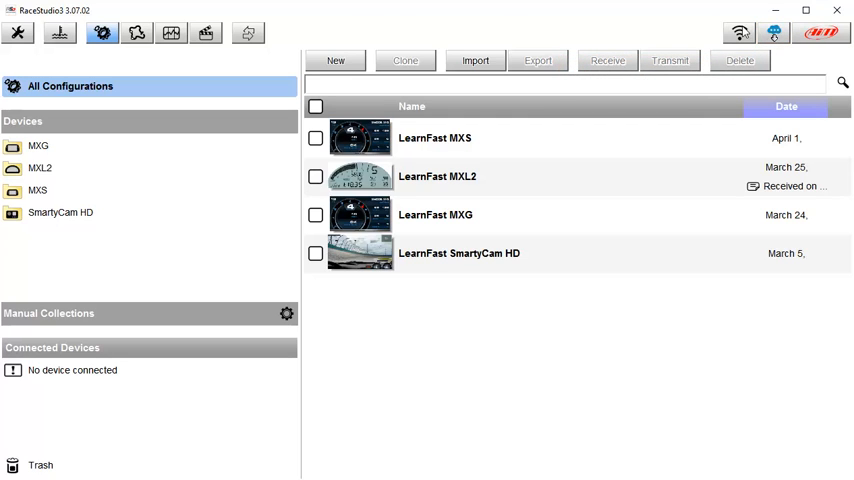
Show the software and firmware updates list with RaceStudio3 3.07.03 ticked.
{"action": "left_click", "coordinate": [772, 33]}
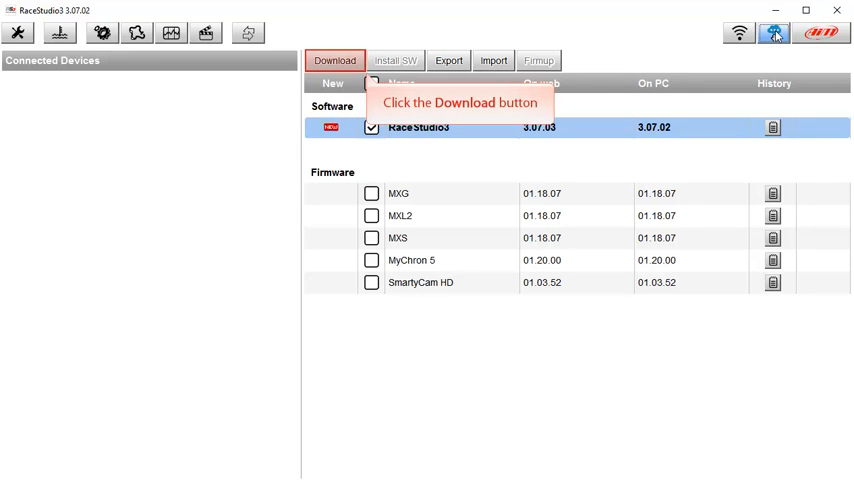
Download the RaceStudio3 3.07.03 update and launch its installer.
{"action": "left_click", "coordinate": [335, 60]}
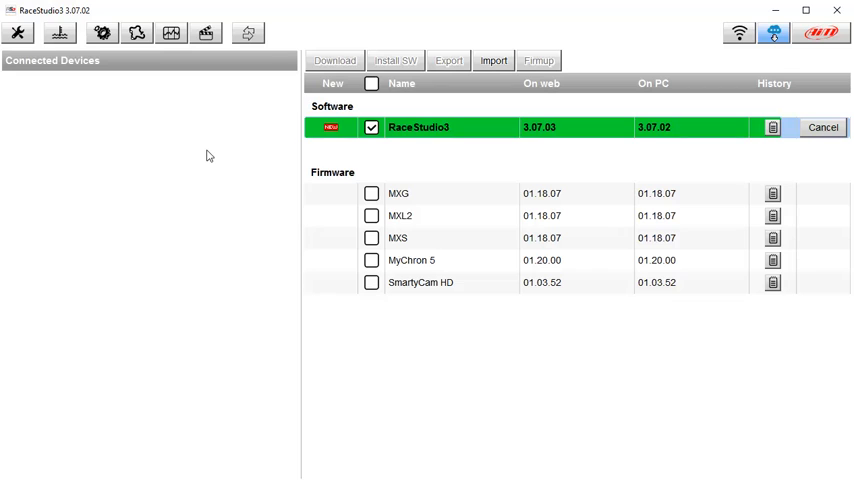
{"action": "left_click", "coordinate": [395, 60]}
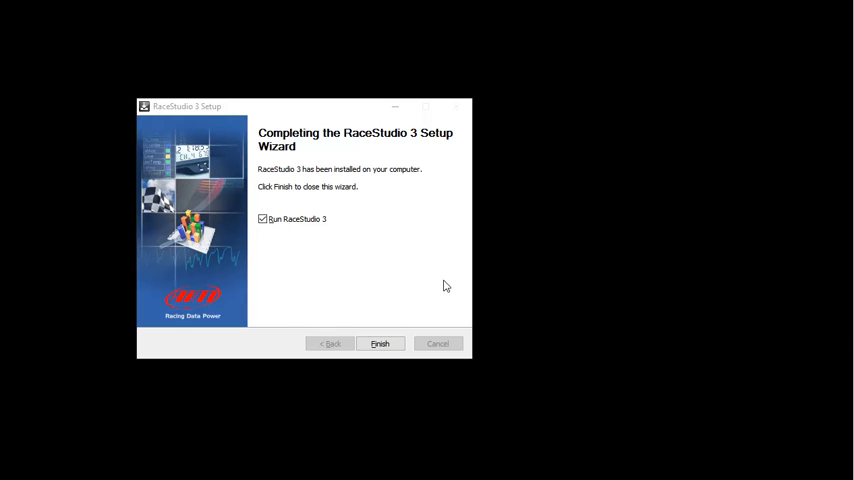
{"action": "mouse_move", "coordinate": [380, 343]}
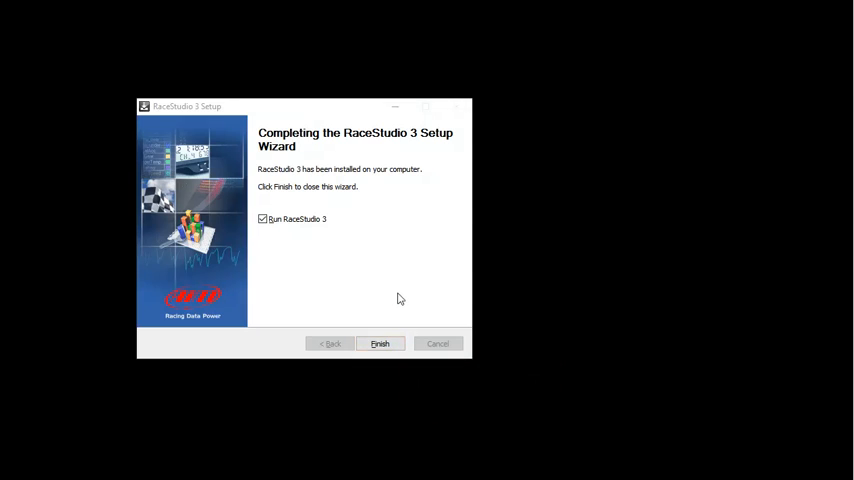
Finish the setup wizard with Run RaceStudio 3 enabled to relaunch version 3.07.03.
{"action": "left_click", "coordinate": [379, 343]}
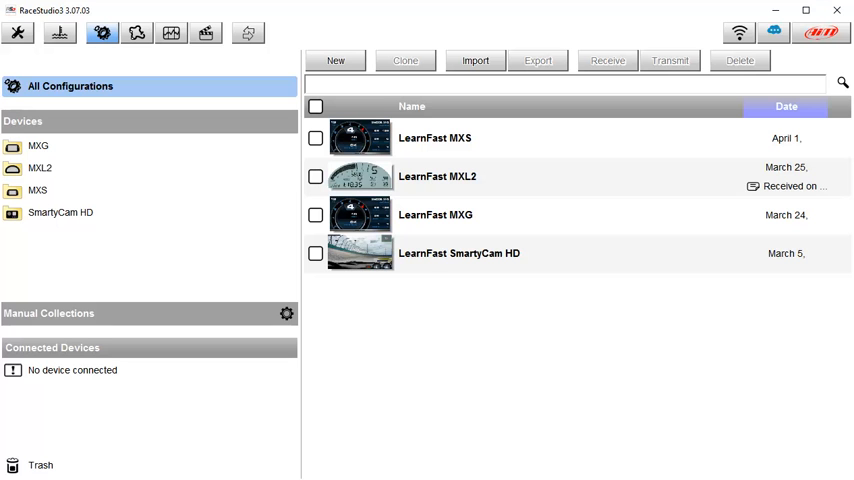